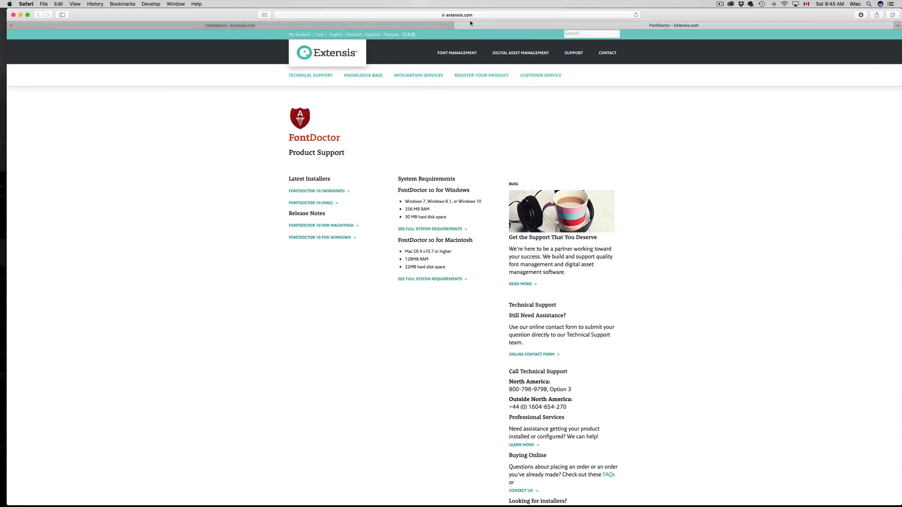
Step: Download the FontGenius 2 (Mac) installer from its Extensis Product Support page
click(455, 15)
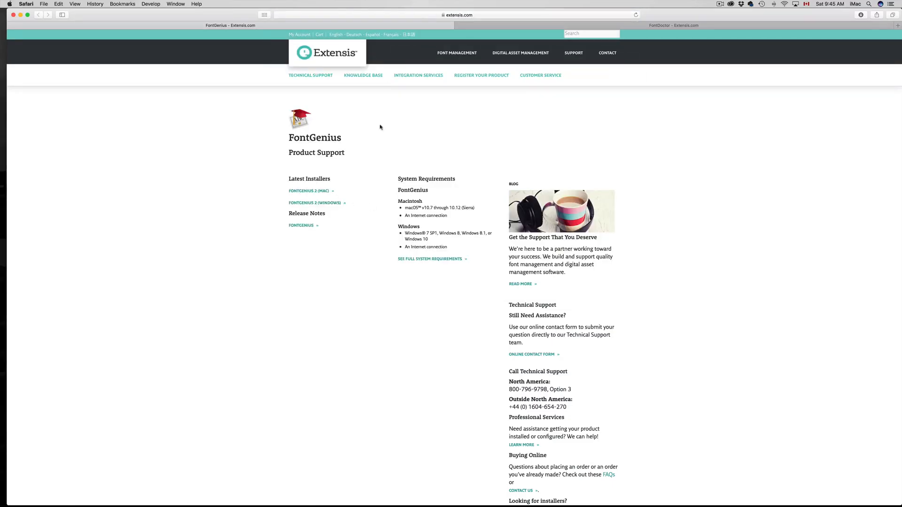
mouse_move(362, 214)
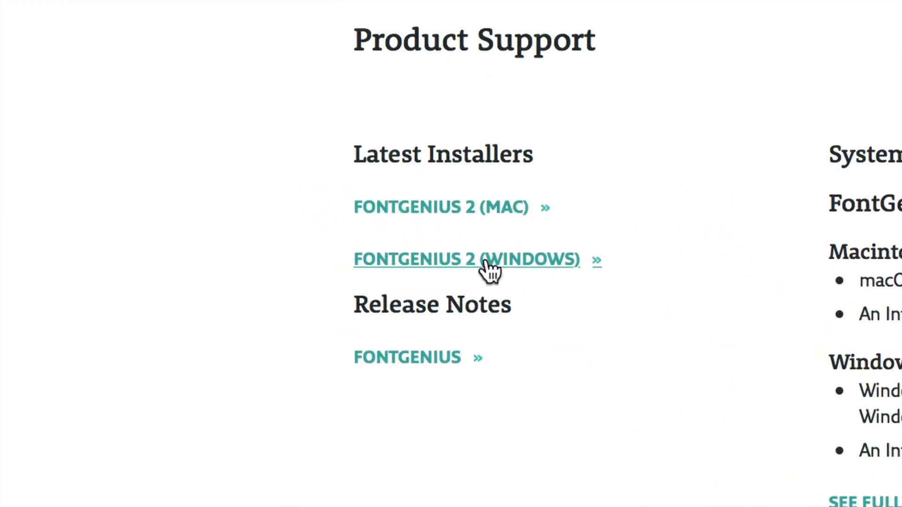
mouse_move(511, 271)
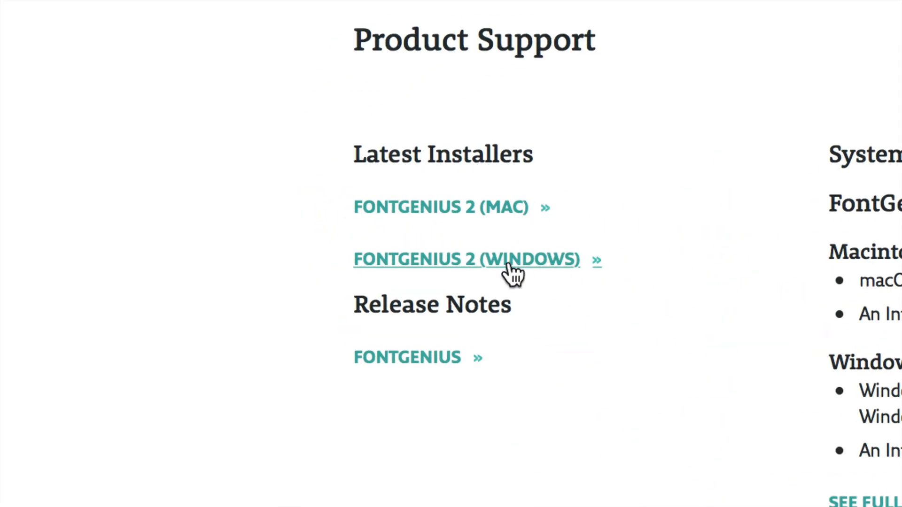
mouse_move(529, 219)
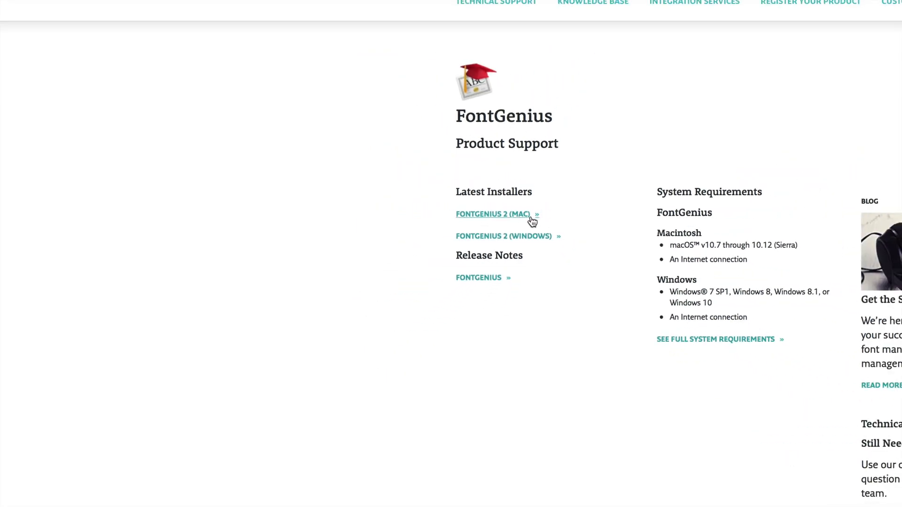
click(493, 214)
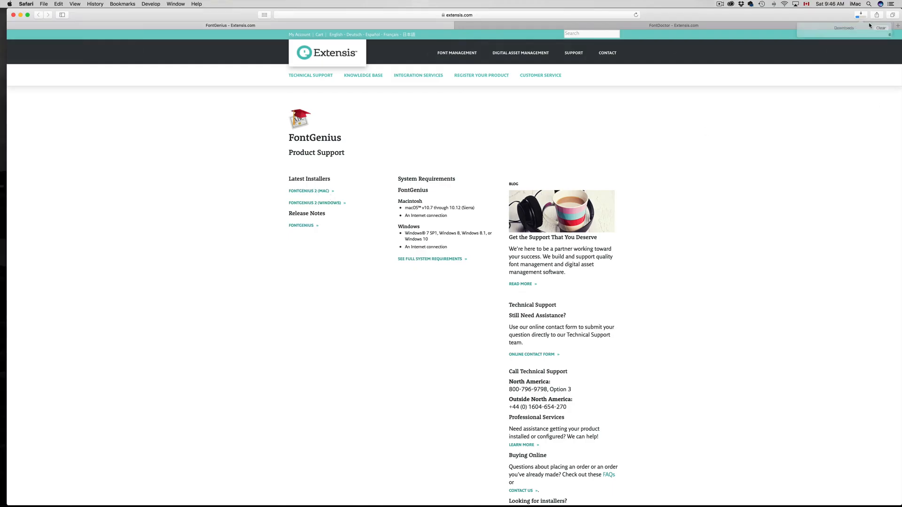
click(877, 15)
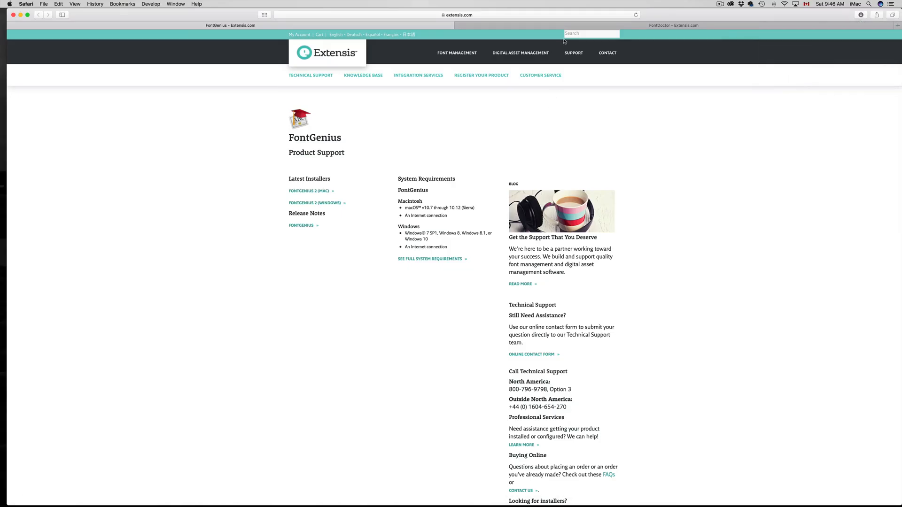
Step: Download the FontDoctor 10 (Mac) installer from the FontDoctor Product Support page
click(528, 24)
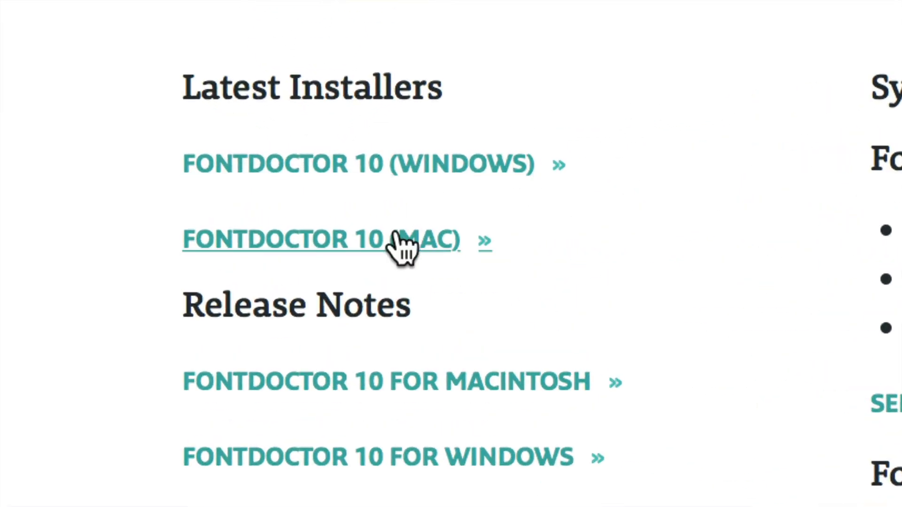
mouse_move(491, 242)
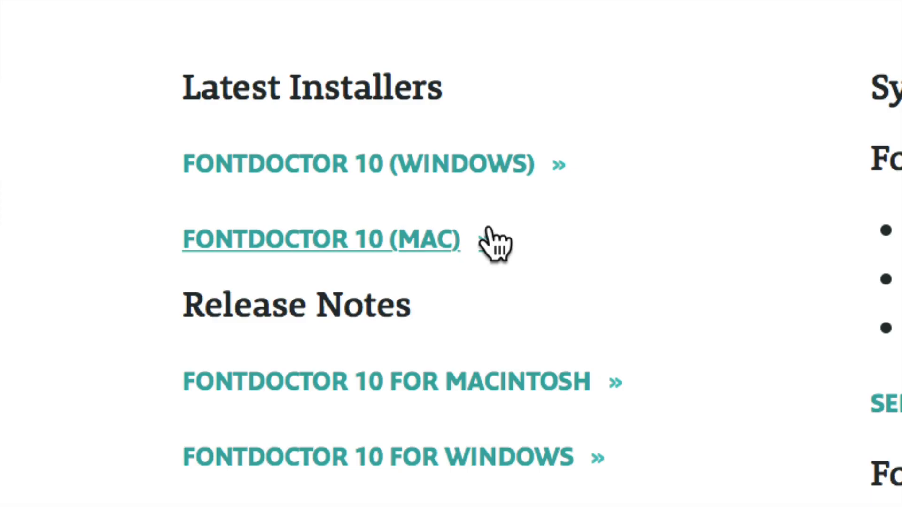
mouse_move(416, 164)
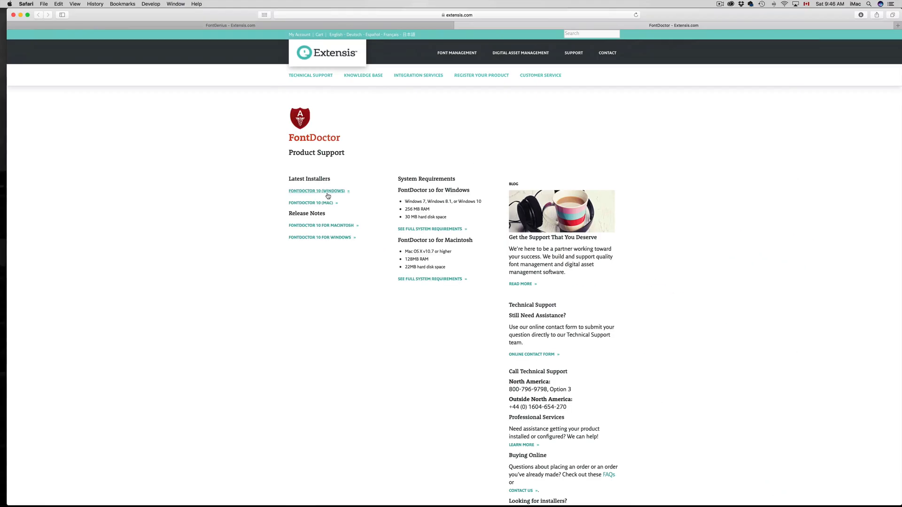
click(861, 15)
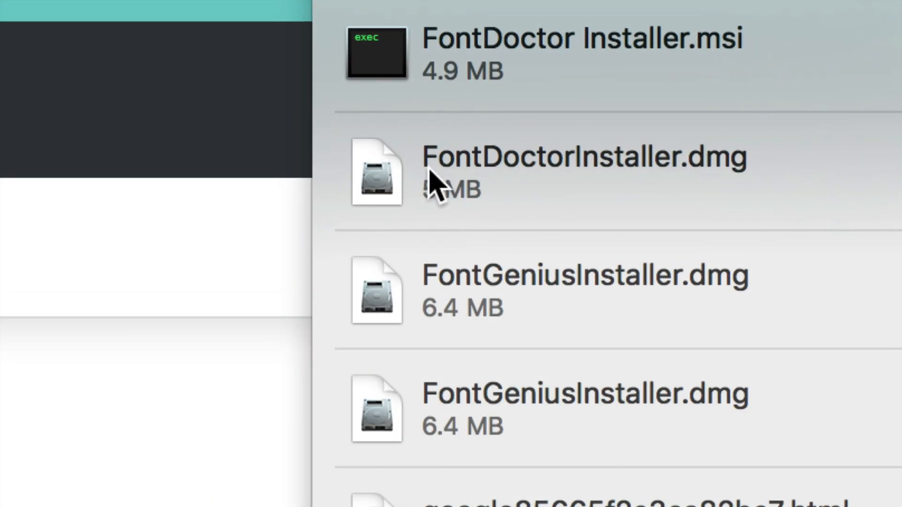
mouse_move(667, 190)
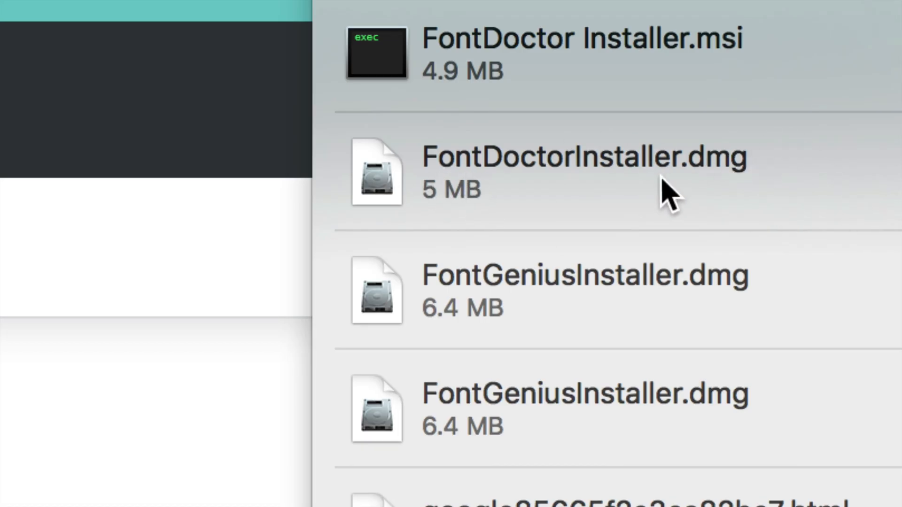
mouse_move(734, 299)
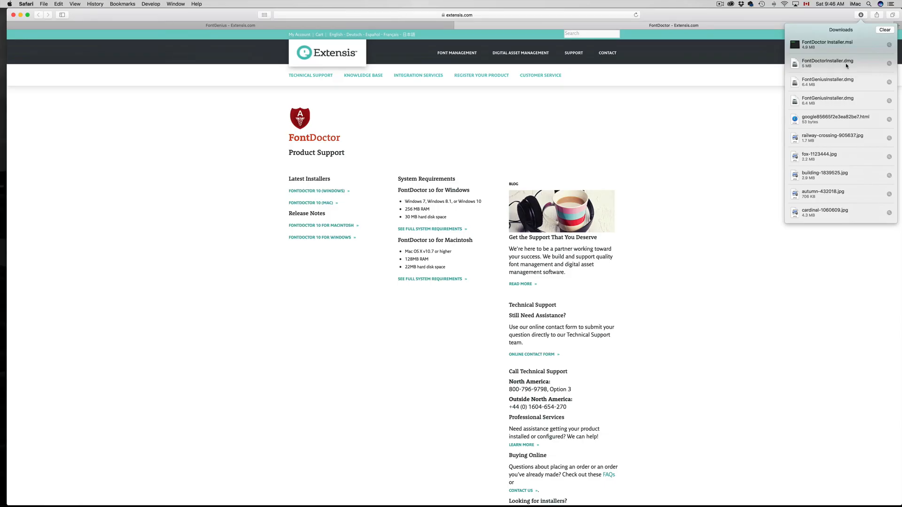
mouse_move(827, 99)
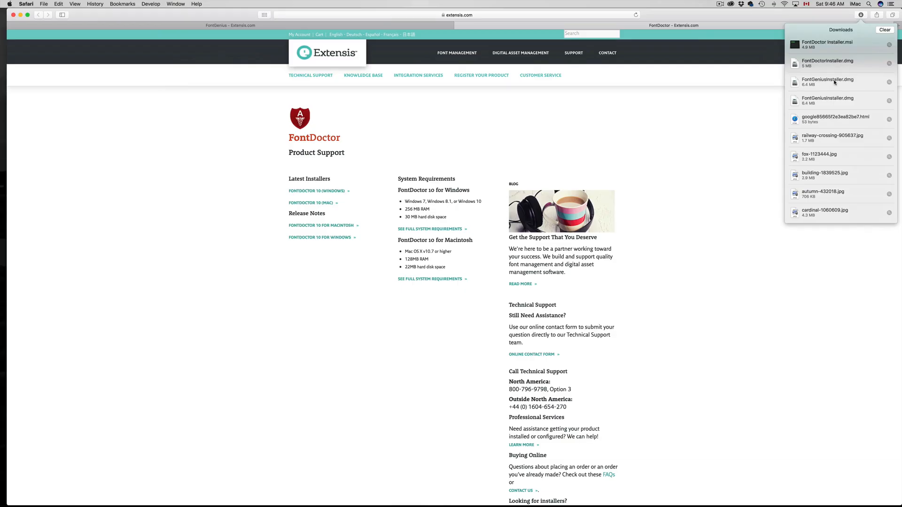
Step: Mount FontGeniusInstaller.dmg from Safari's Downloads and agree to its license agreement
double_click(827, 81)
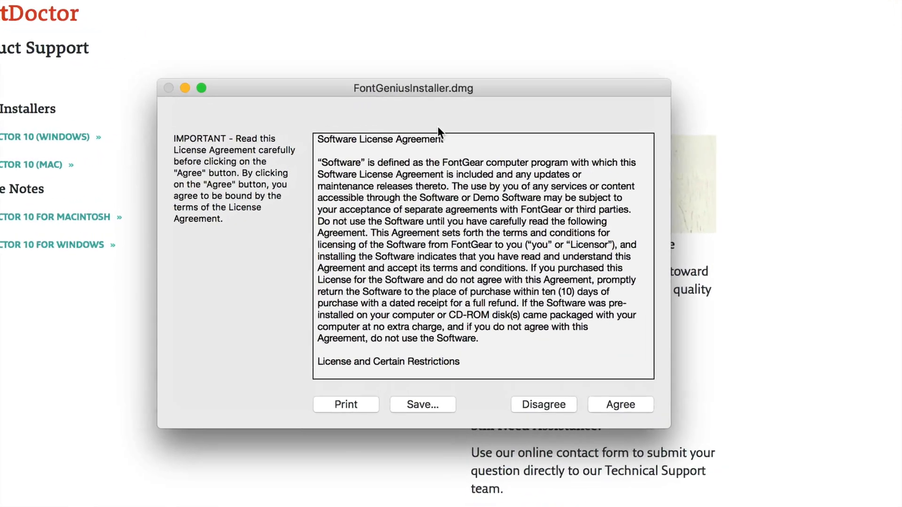
click(543, 404)
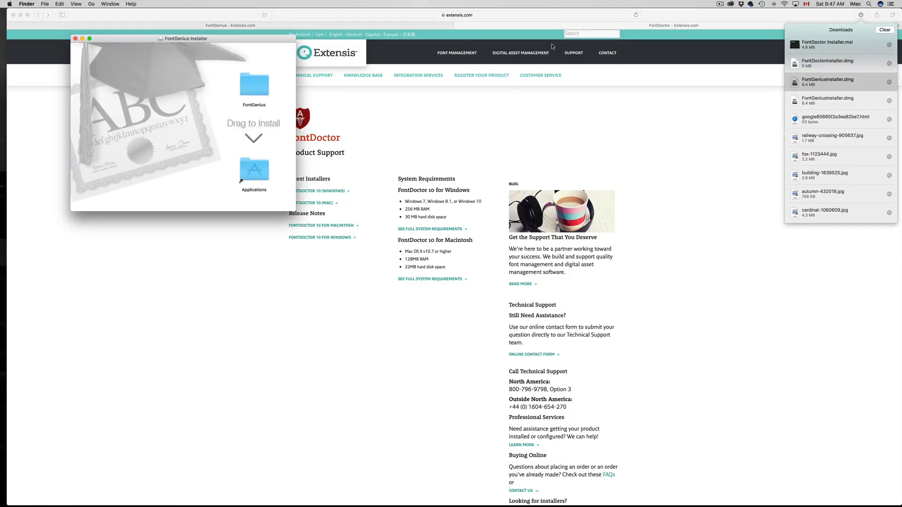
key(f3)
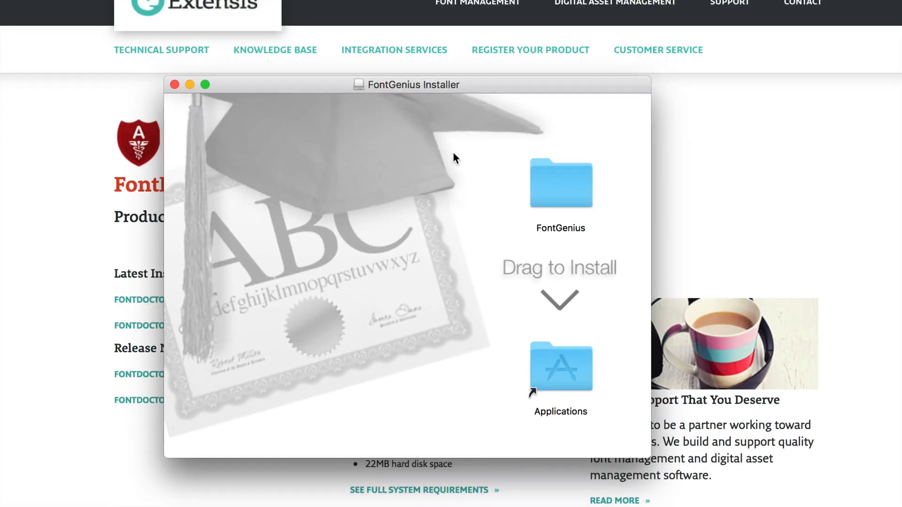
mouse_move(566, 214)
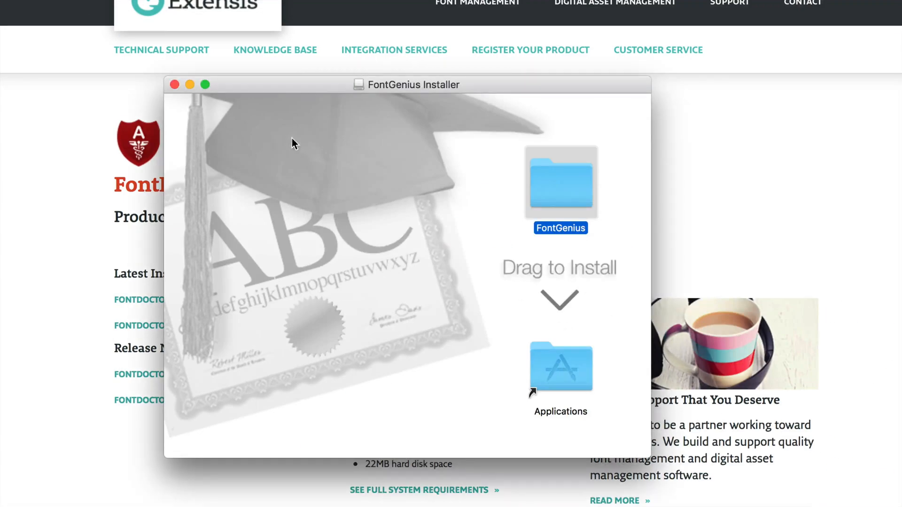
mouse_move(207, 97)
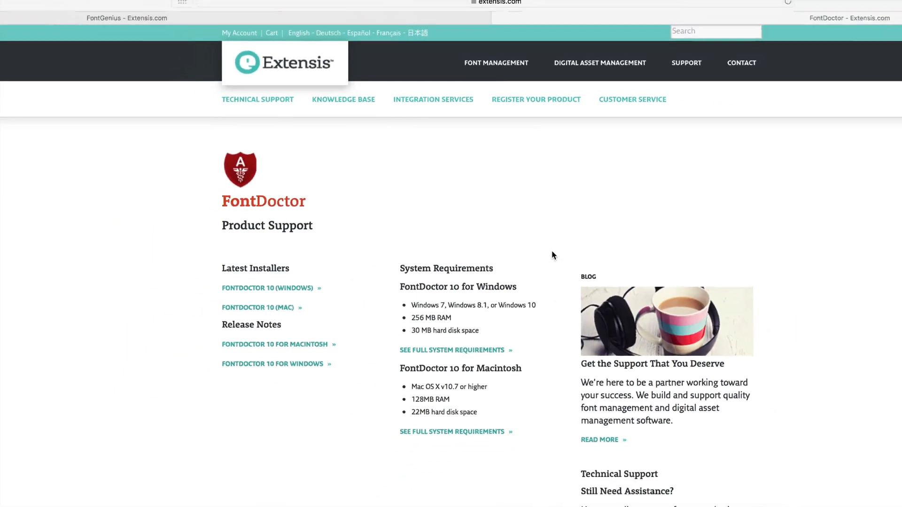
Step: Agree to the FontDoctor license and drag FontDoctor into the Applications folder
click(862, 15)
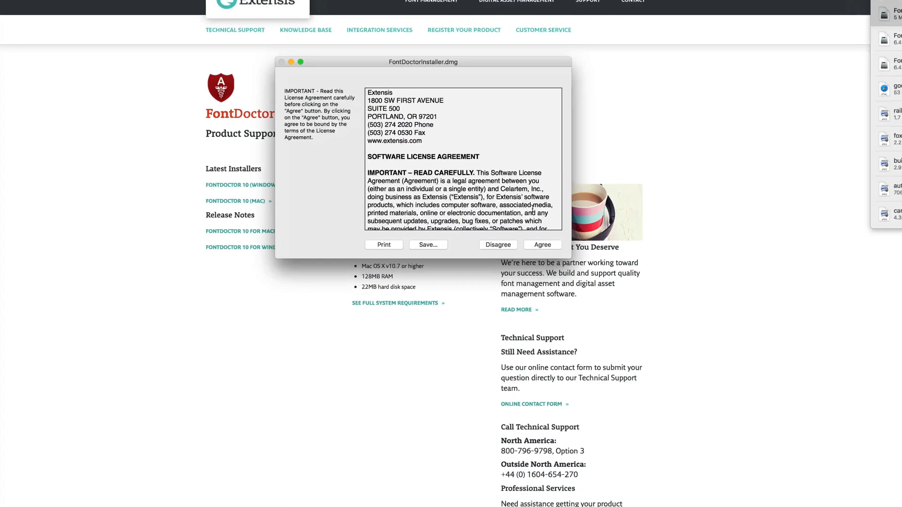
click(541, 244)
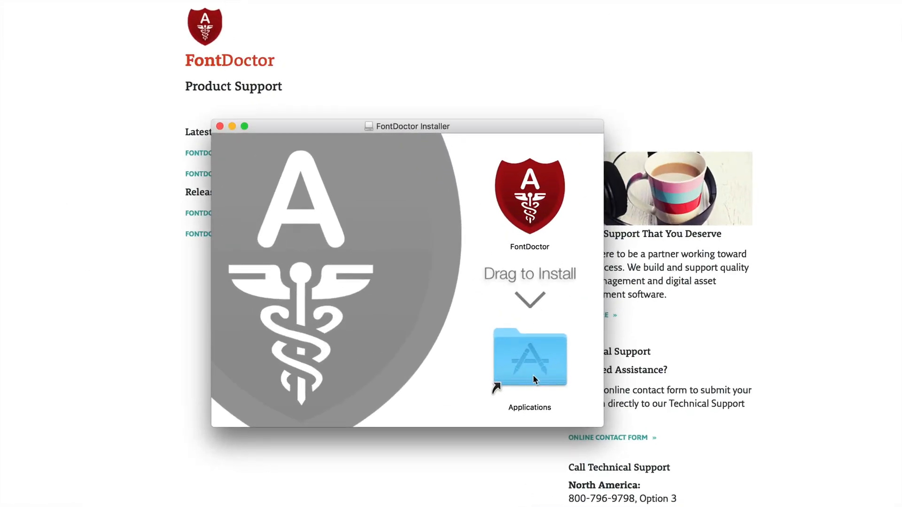
drag(529, 195, 529, 357)
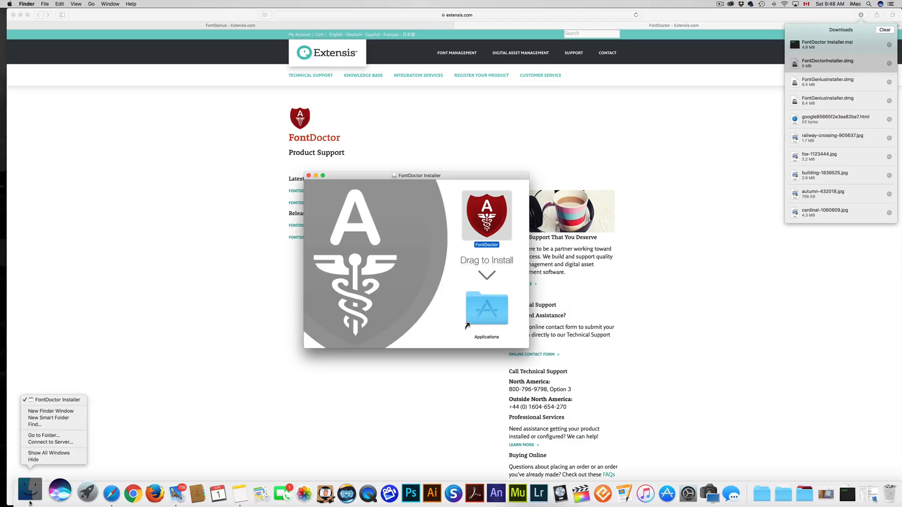
Step: Launch FontDoctor from Applications in a new Finder window, confirming the open warning
click(51, 411)
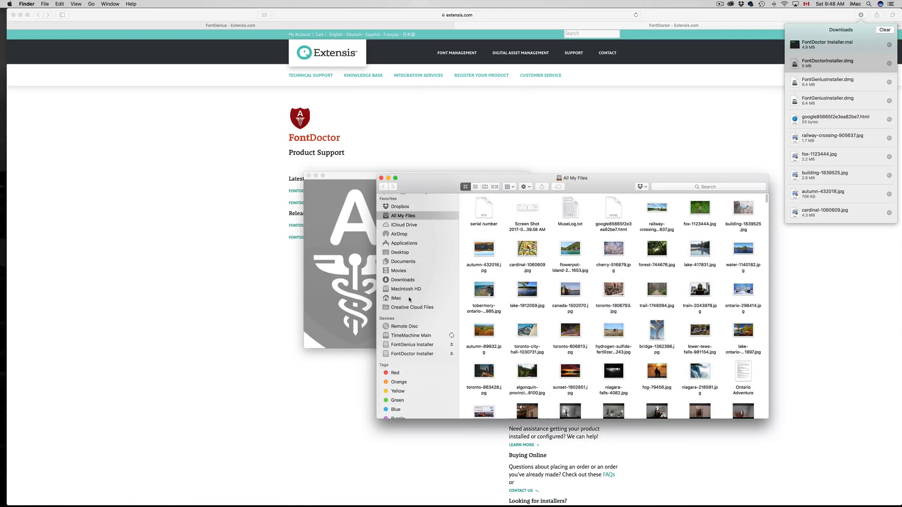
click(404, 243)
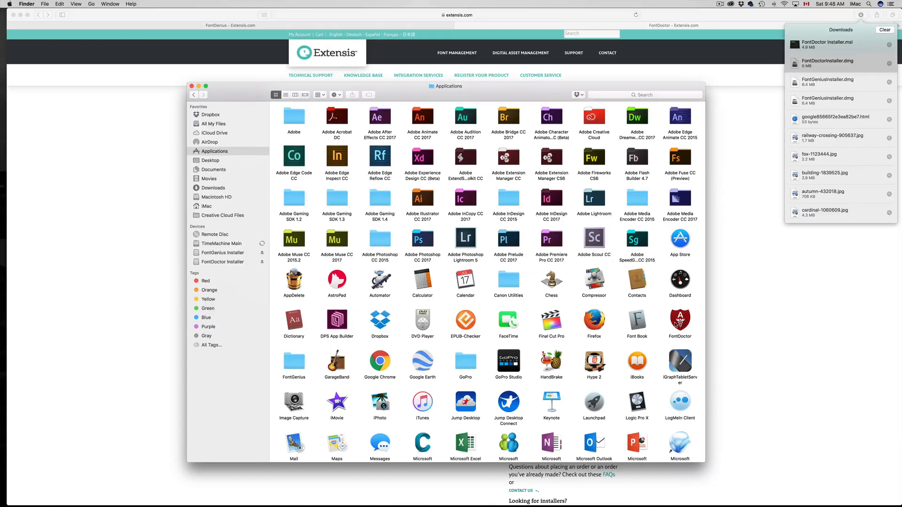
double_click(680, 323)
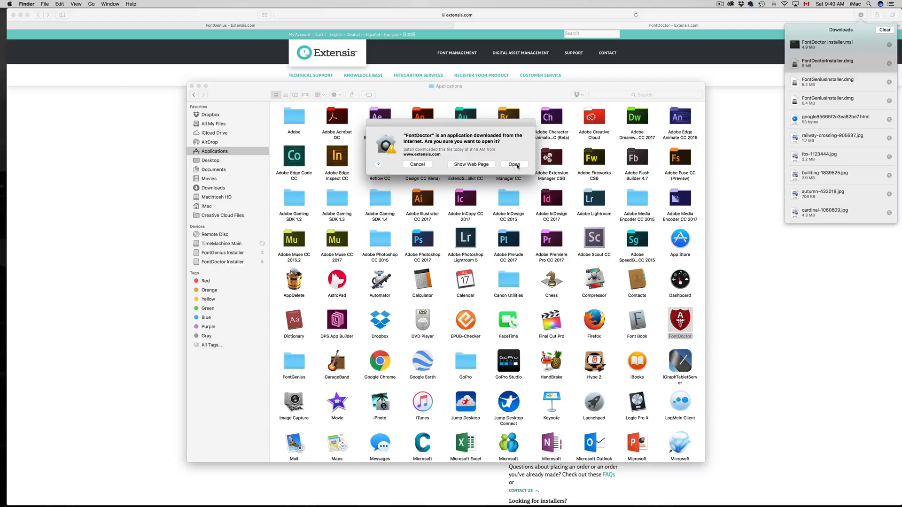
click(514, 164)
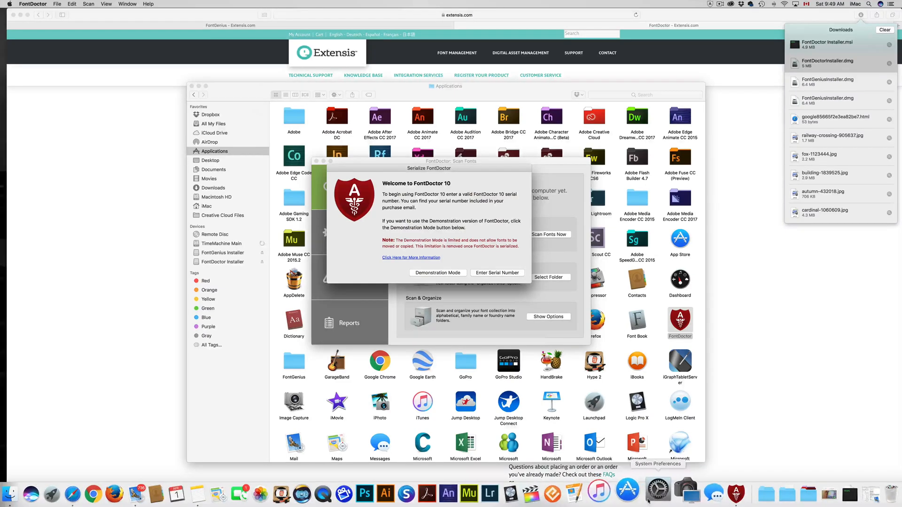
click(658, 492)
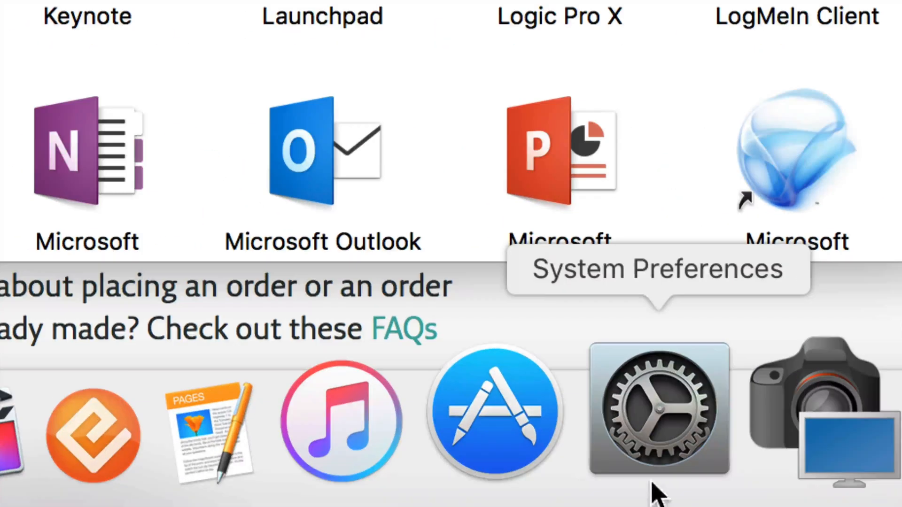
Step: In Security & Privacy, allow apps from the App Store and identified developers
click(657, 407)
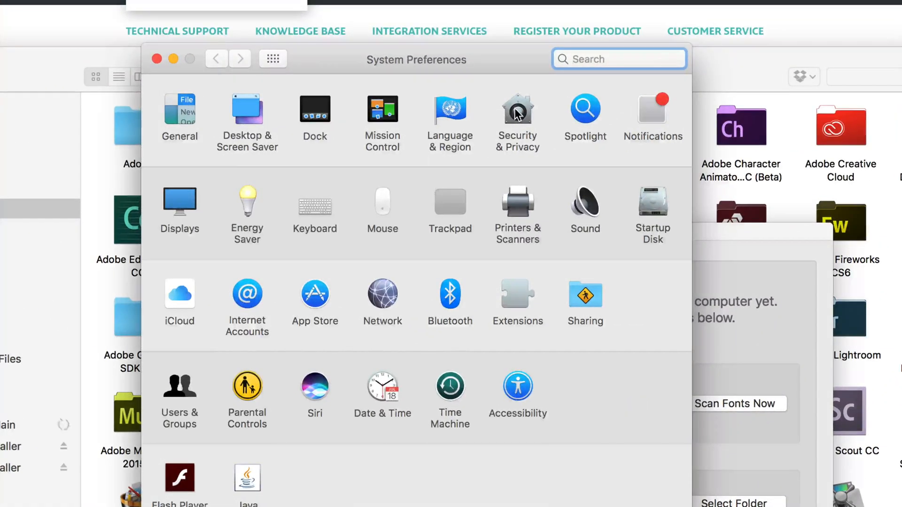
click(517, 114)
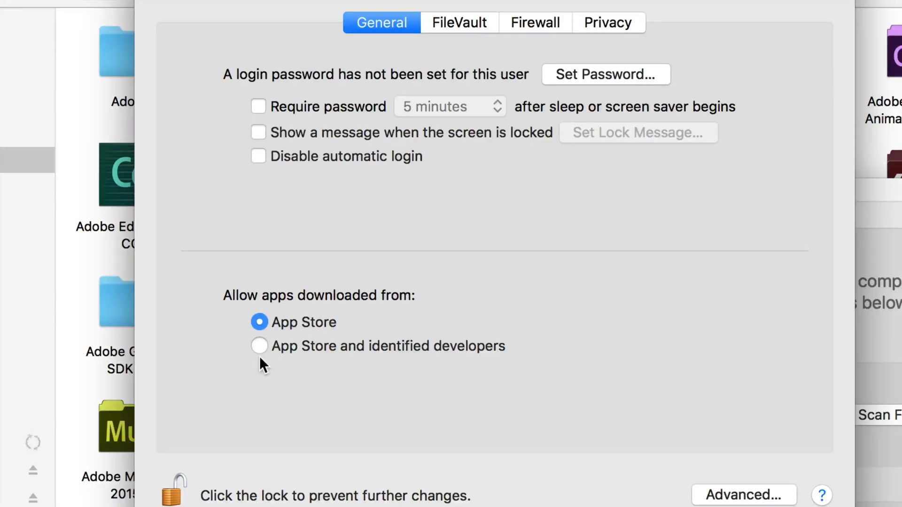
click(260, 346)
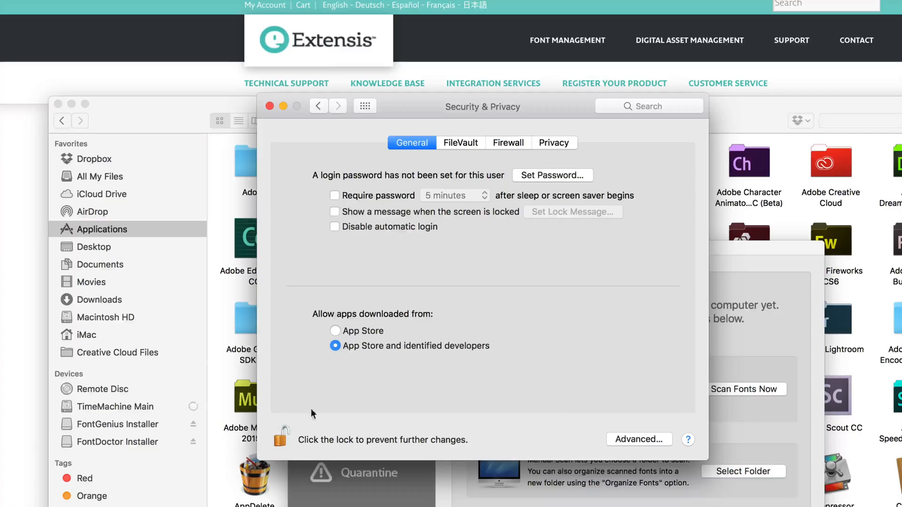
click(283, 435)
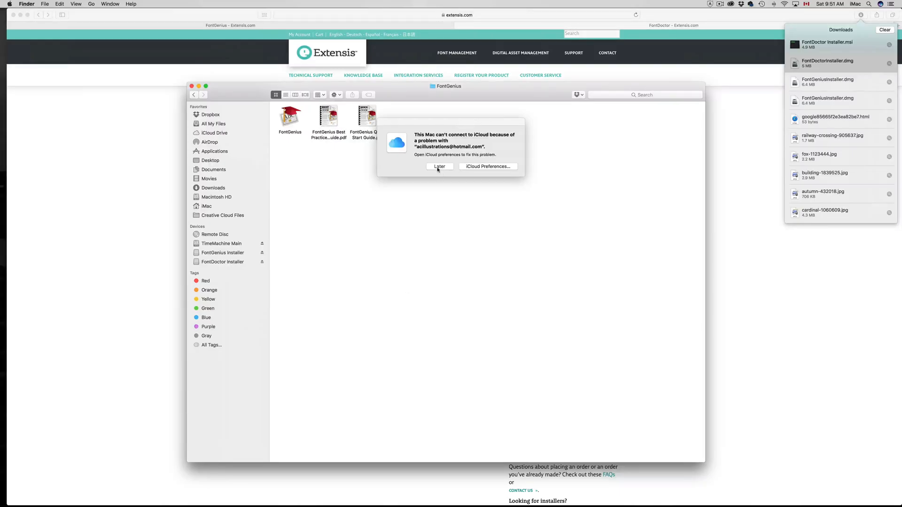
Step: Dismiss the iCloud alert, launch FontGenius, and place FontDoctor's welcome dialog below its serial dialog
click(438, 168)
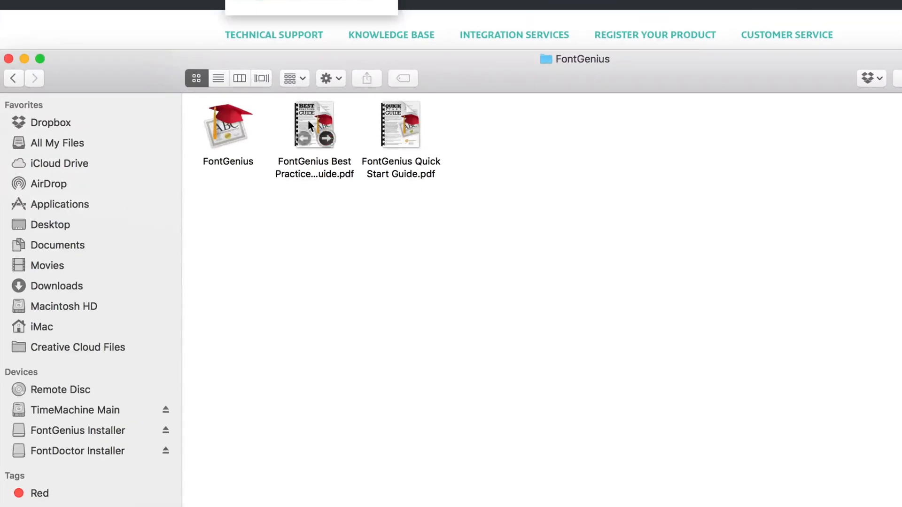
click(227, 125)
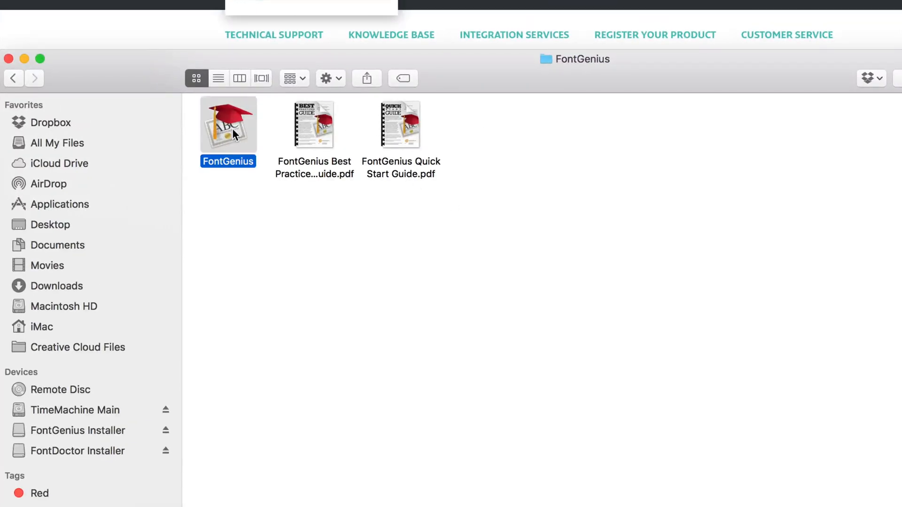
double_click(227, 124)
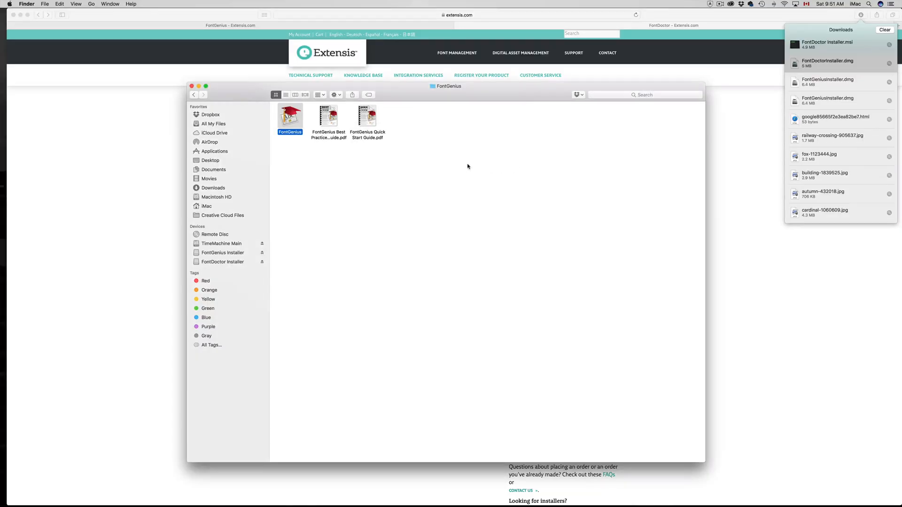
double_click(290, 115)
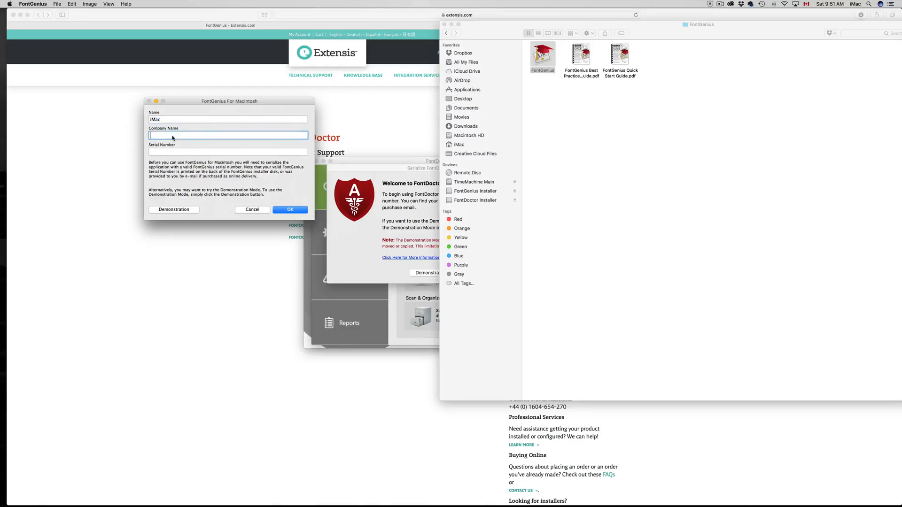
click(228, 152)
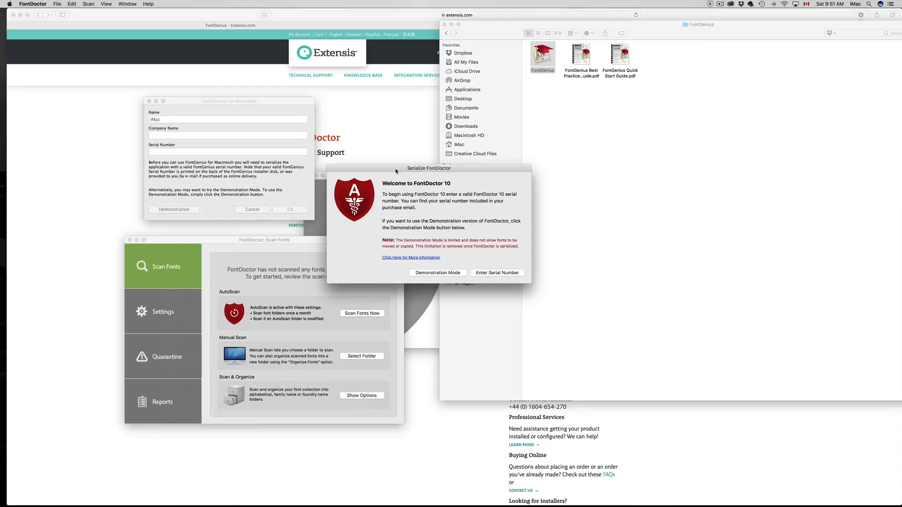
drag(429, 168, 303, 236)
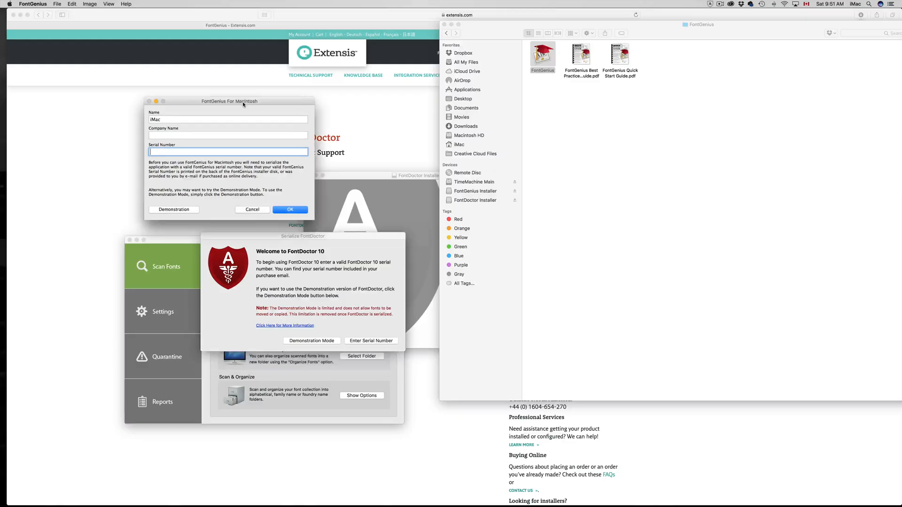
mouse_move(406, 120)
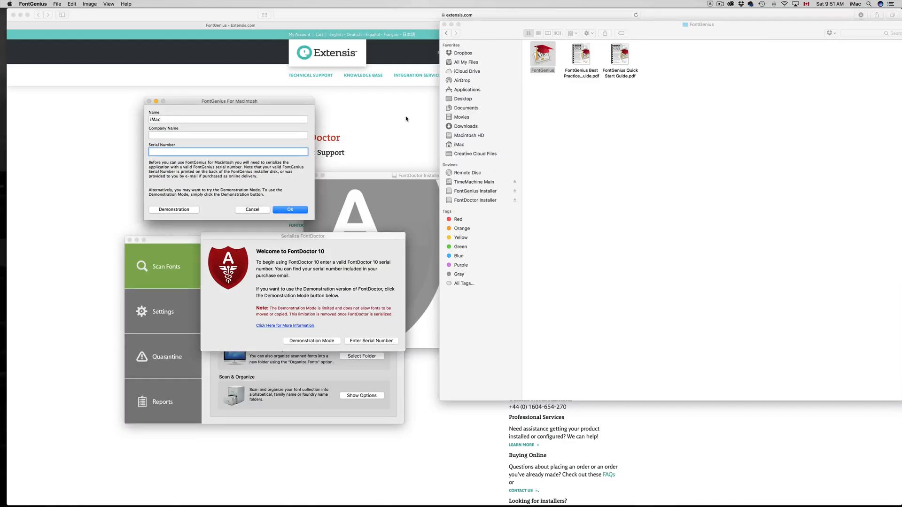